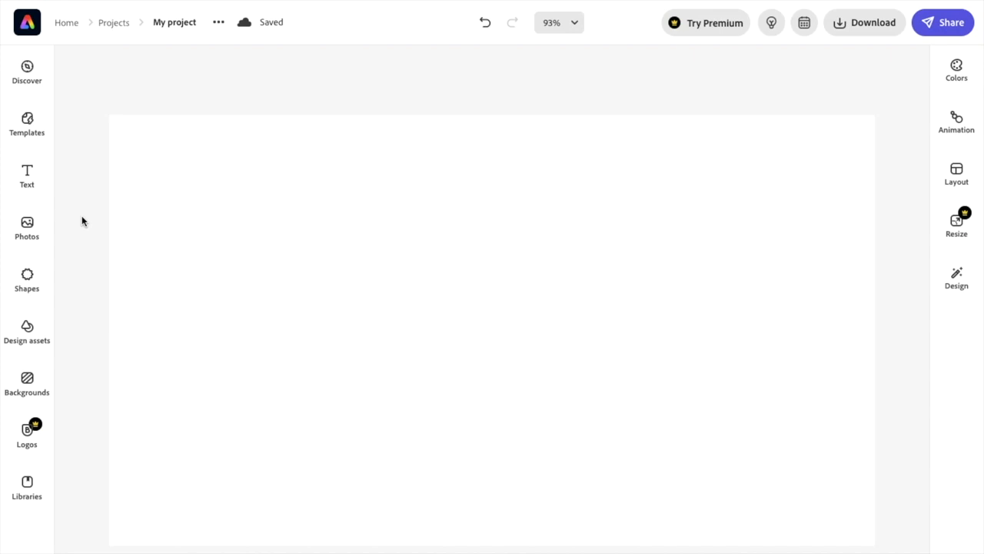
Show the Photos stock library beside the blank project page
left_click(27, 227)
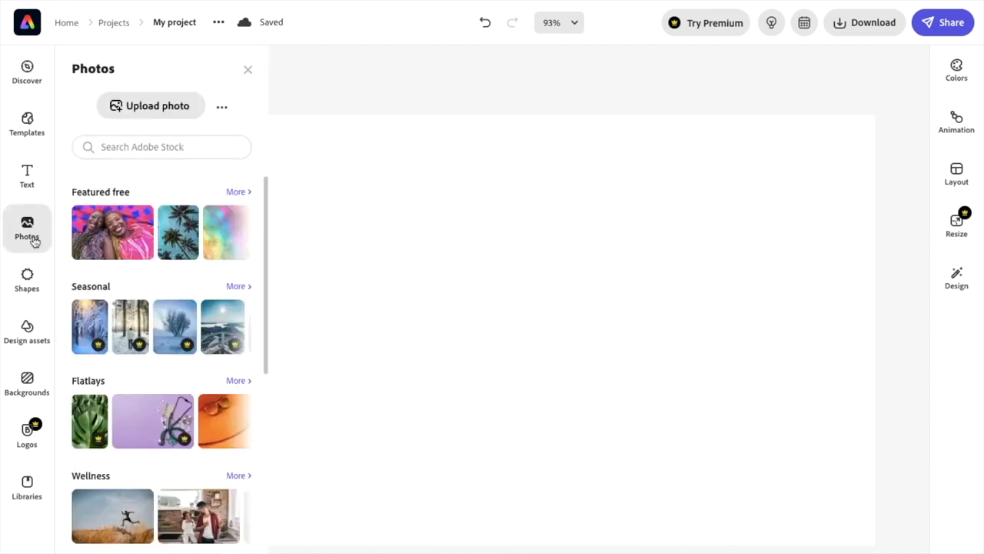
mouse_move(216, 198)
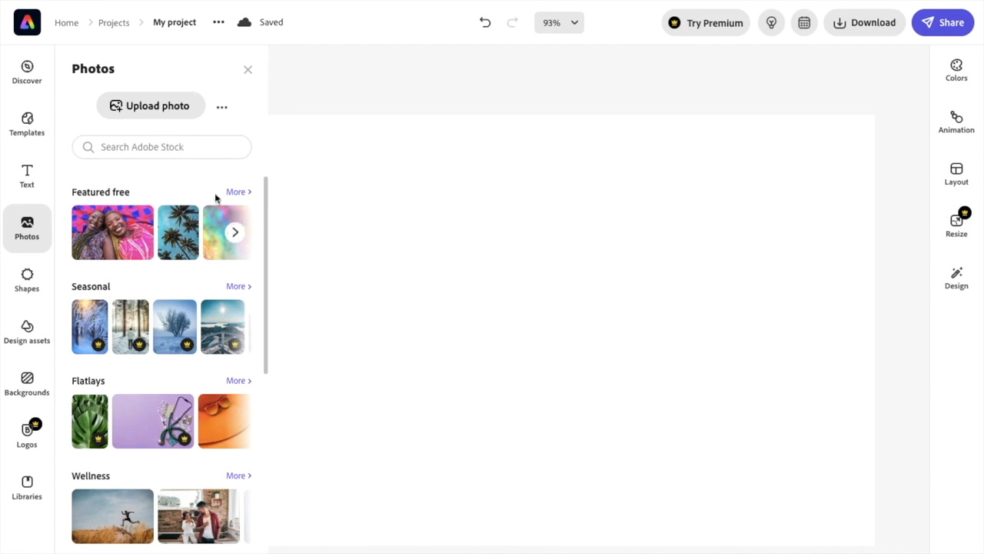
Search Adobe Stock for 'flower' and browse down the results toward the dandelion photo
type("flower")
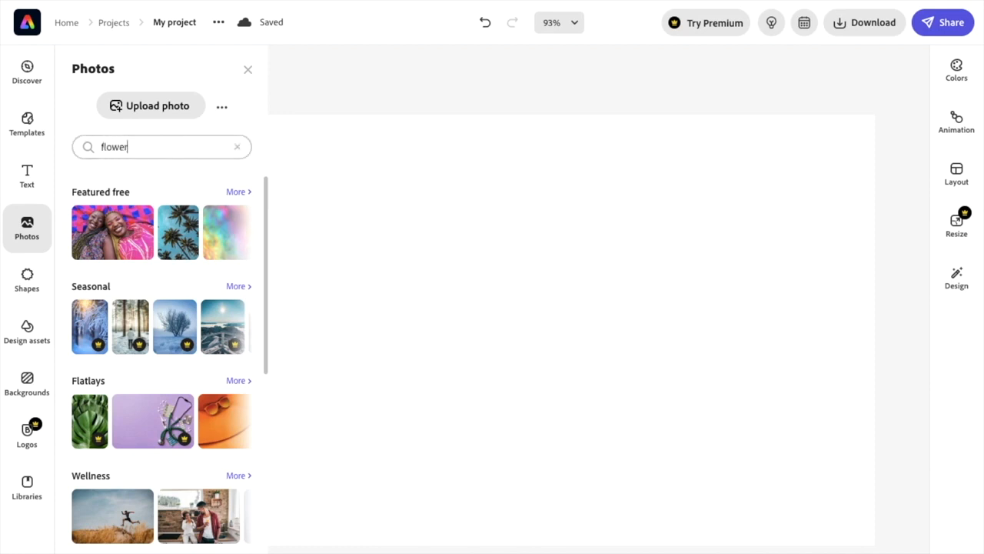
key("Enter")
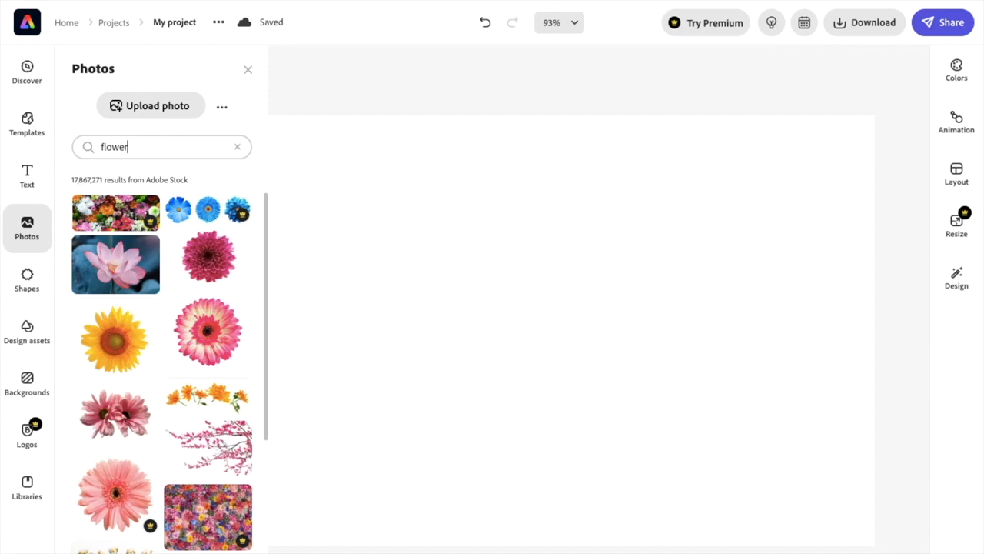
scroll("down", 3)
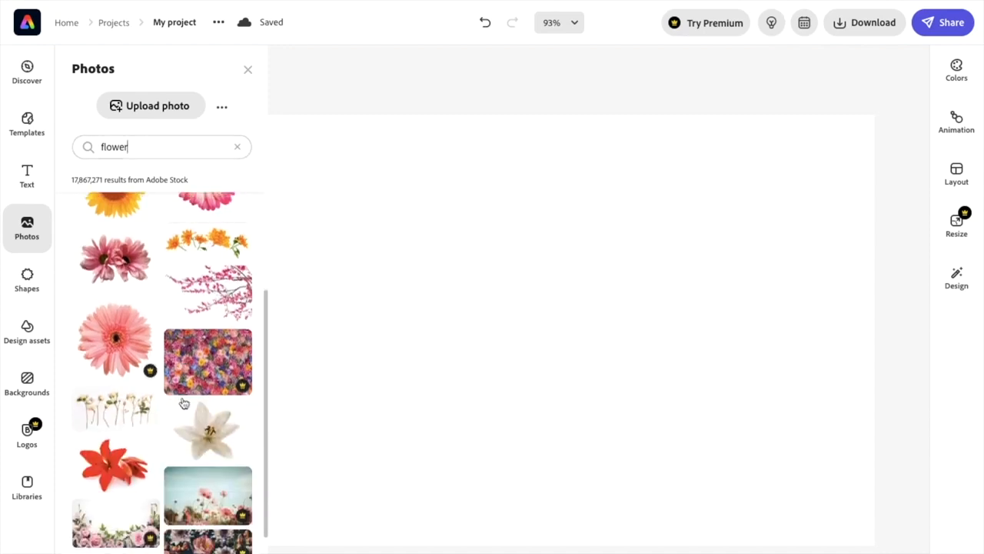
scroll("down", 3)
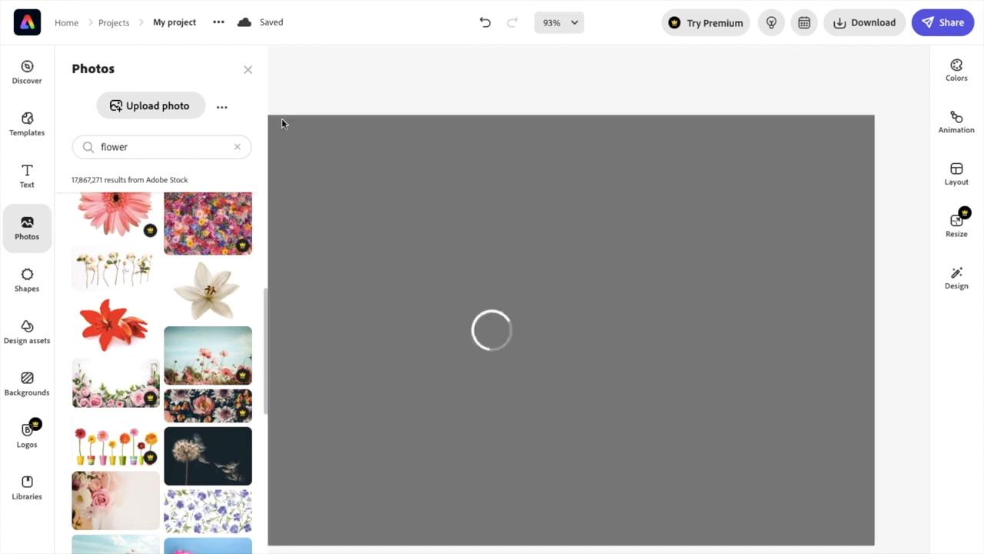
Add the dandelion photo to the page, dismiss the library and select the image for scaling
left_click(208, 455)
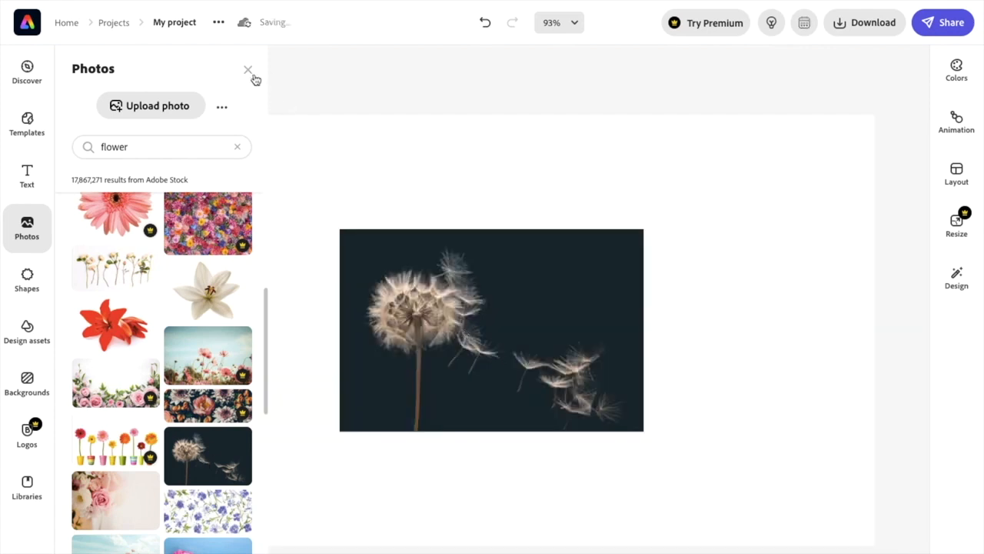
left_click(248, 70)
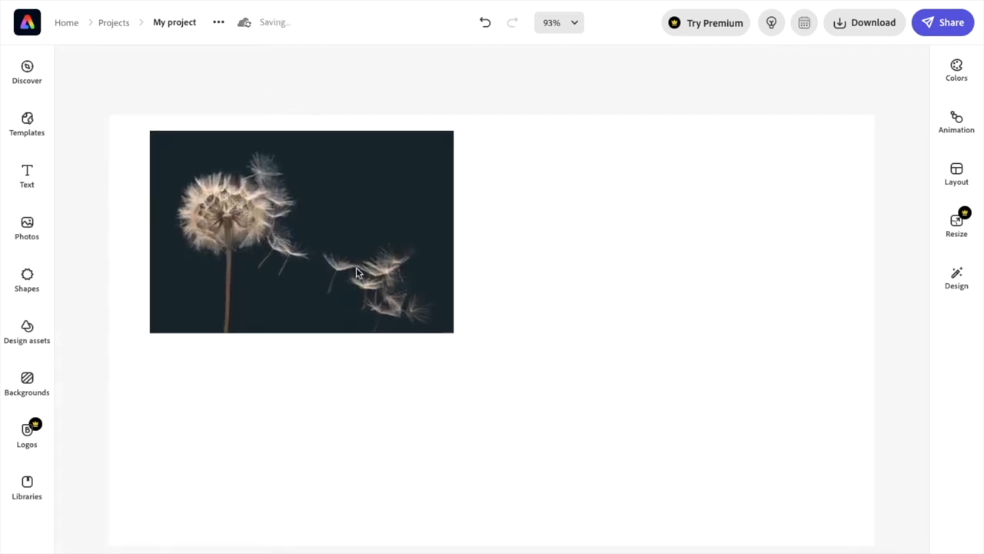
left_click(302, 231)
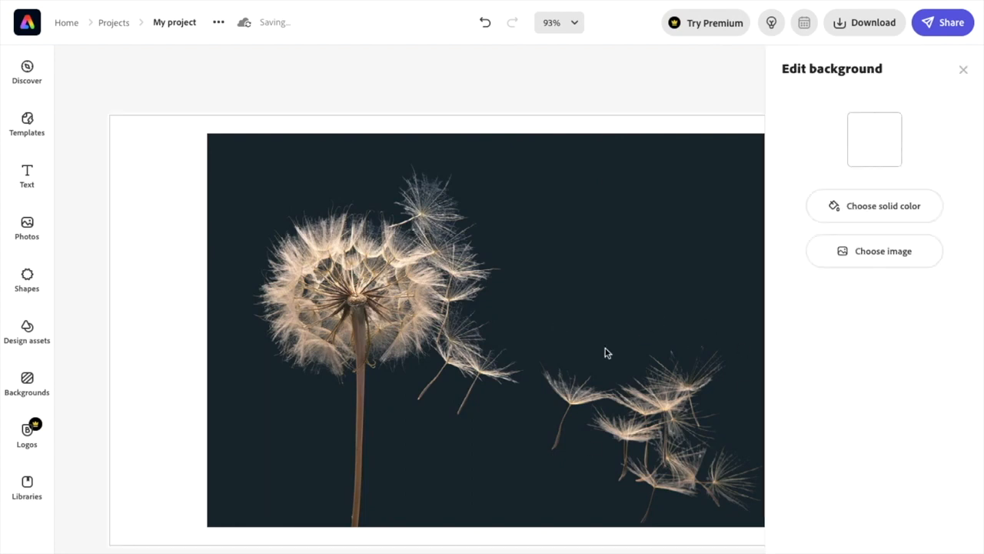
mouse_move(364, 347)
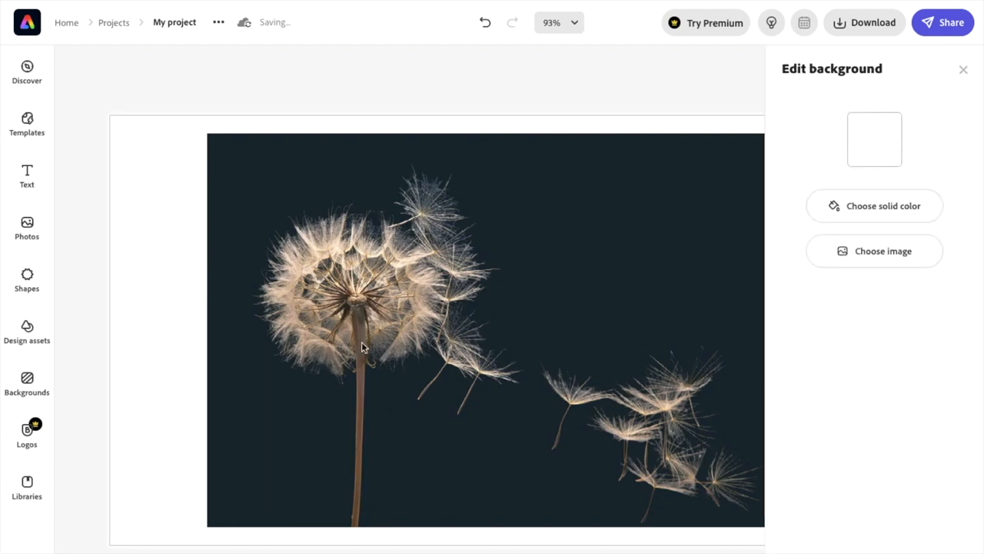
mouse_move(695, 277)
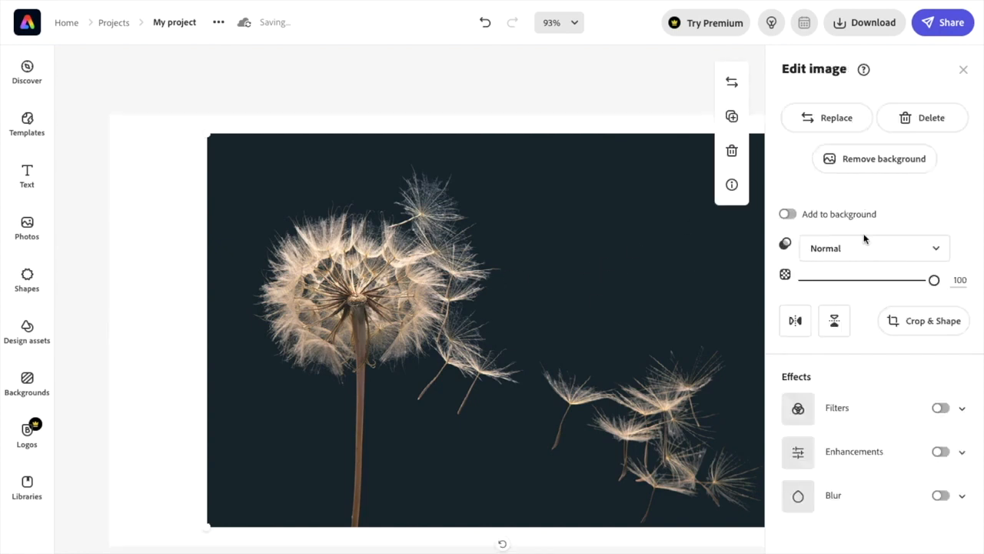
mouse_move(851, 372)
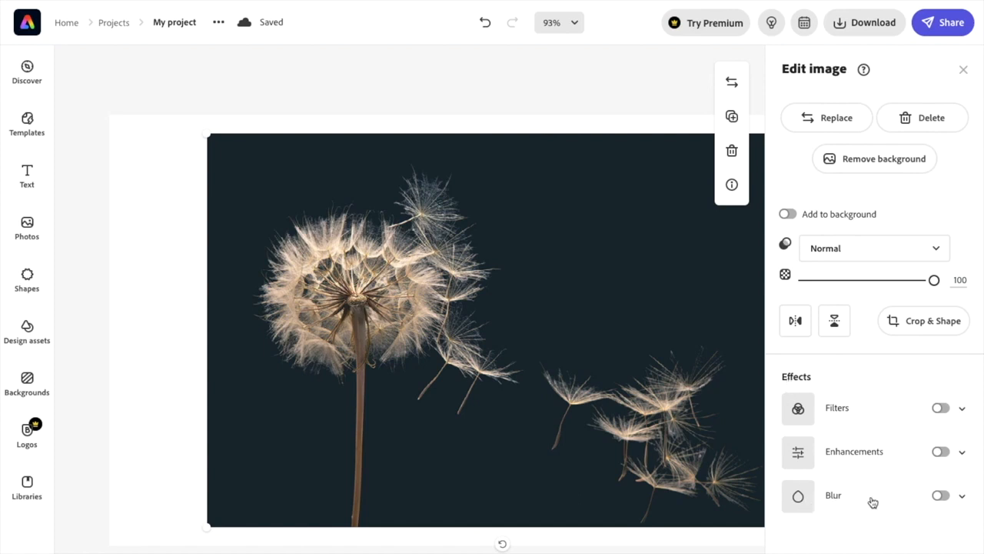
Switch on the Blur effect for the dandelion photo at its lowest strength
left_click(941, 495)
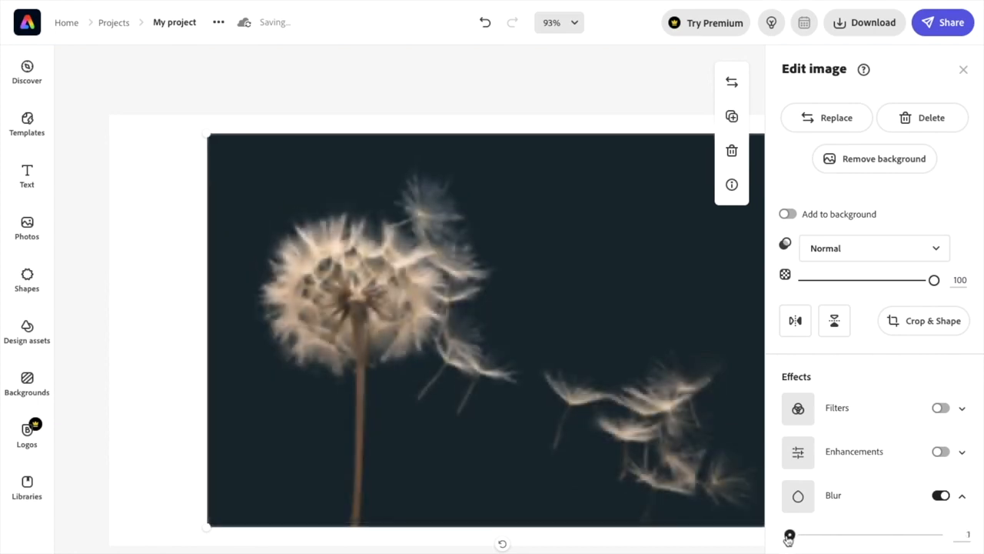
Try blur strengths from 25 to near maximum, settle on 10 and deselect the photo
left_click_drag(789, 534, 825, 534)
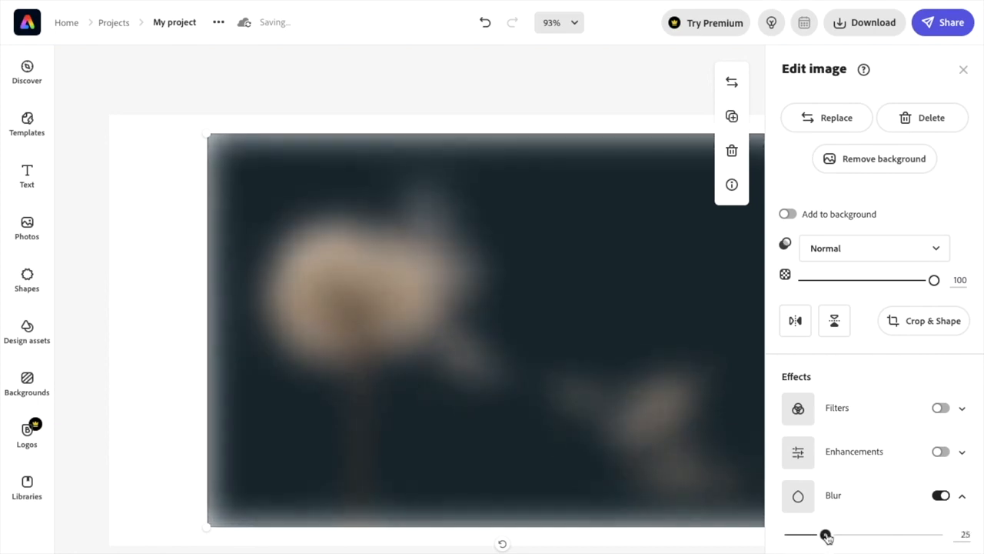
left_click_drag(825, 534, 935, 535)
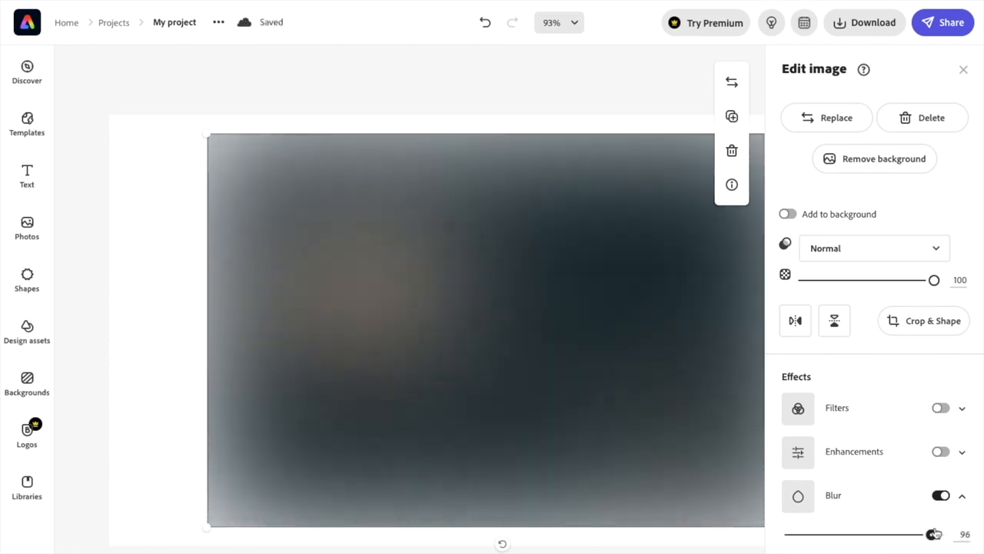
left_click_drag(934, 533, 786, 533)
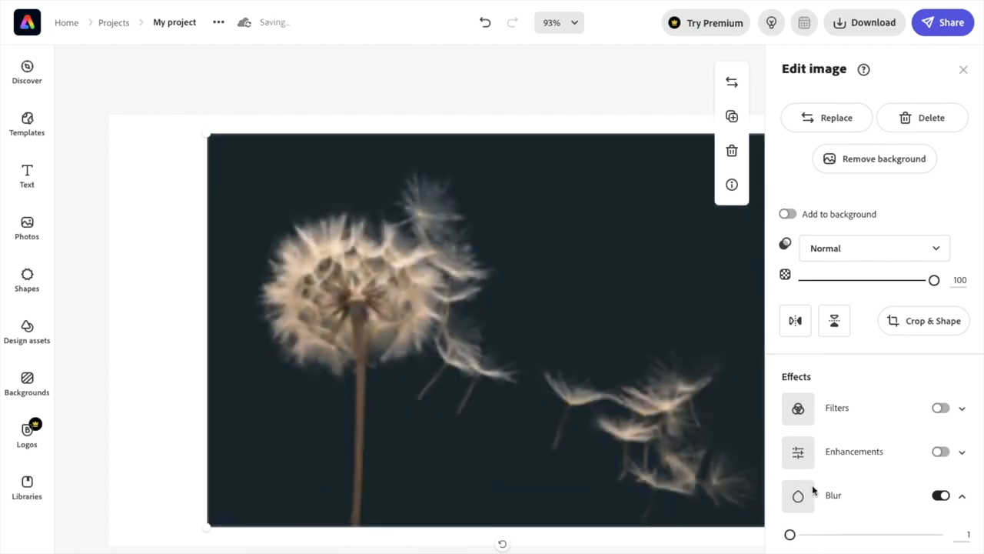
left_click_drag(790, 533, 803, 534)
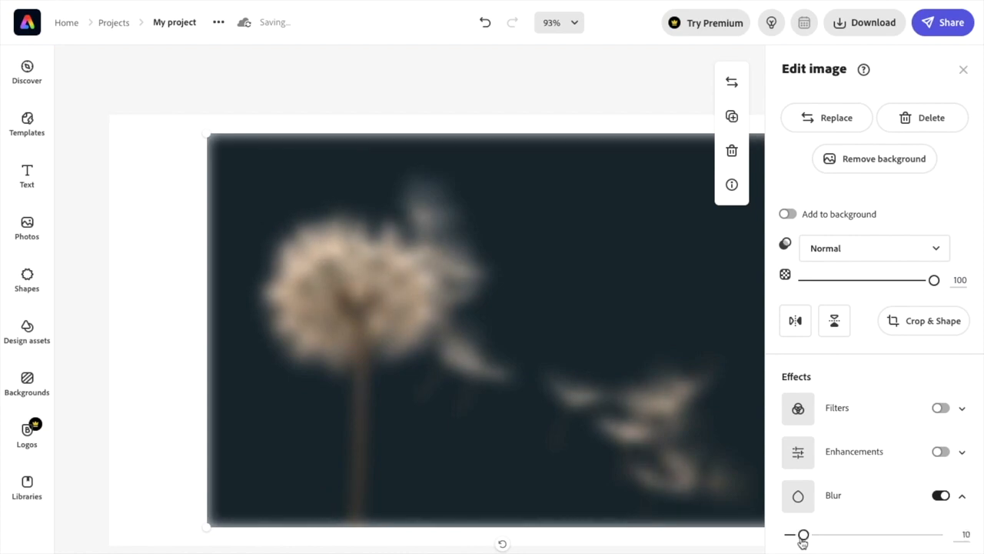
left_click(187, 235)
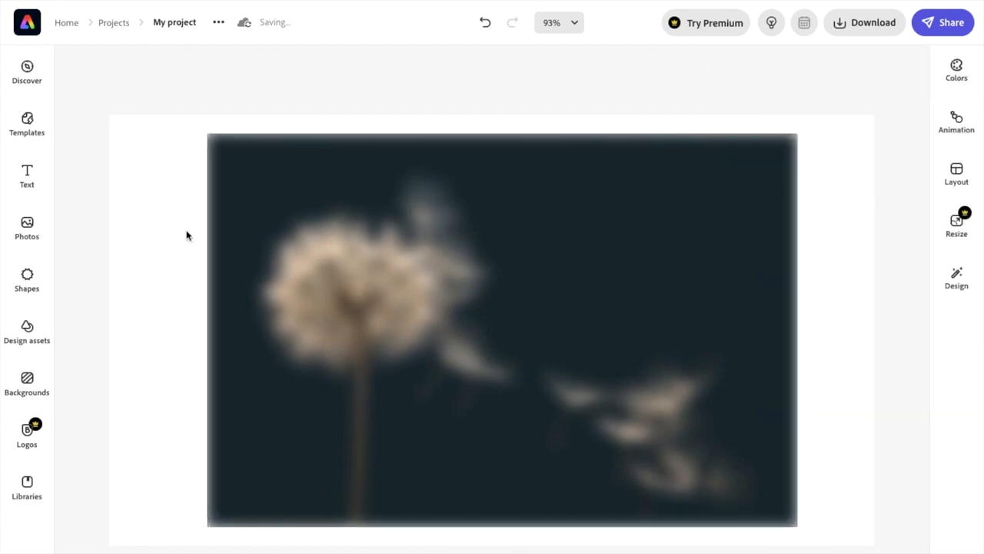